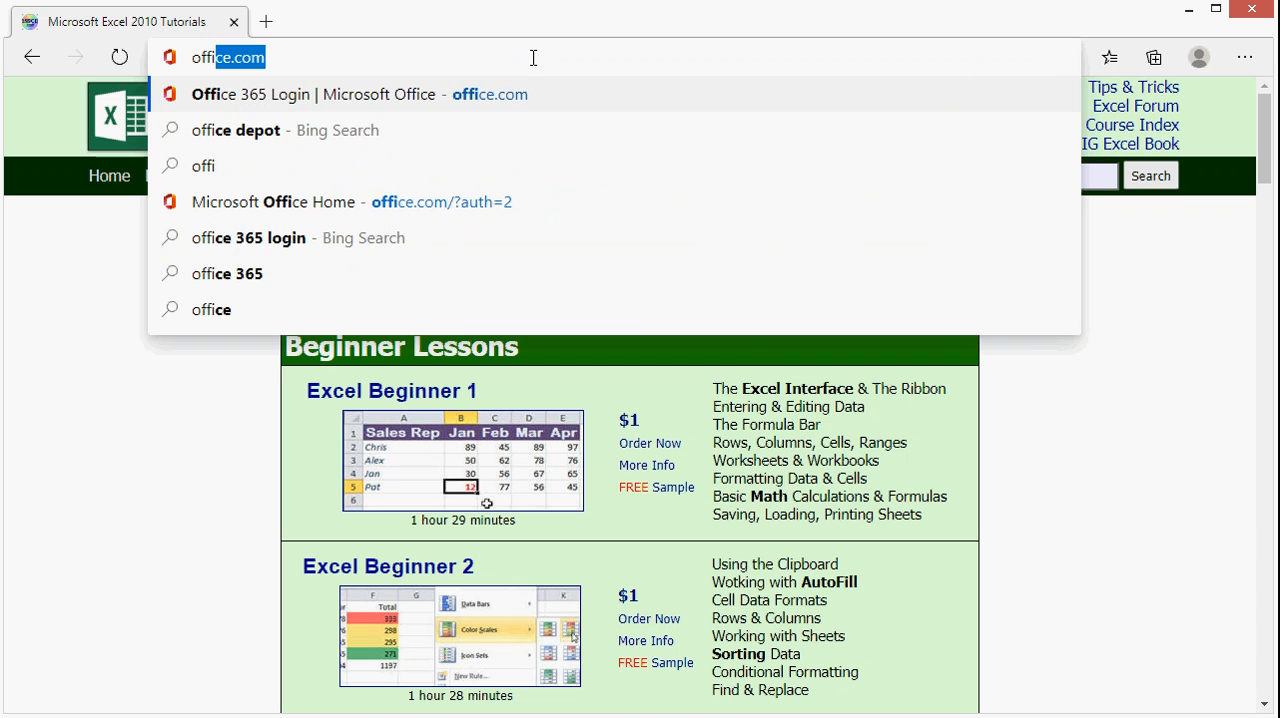
- Go to office.com, view the Get Office plan page, then return to the welcome page
text(office.com)
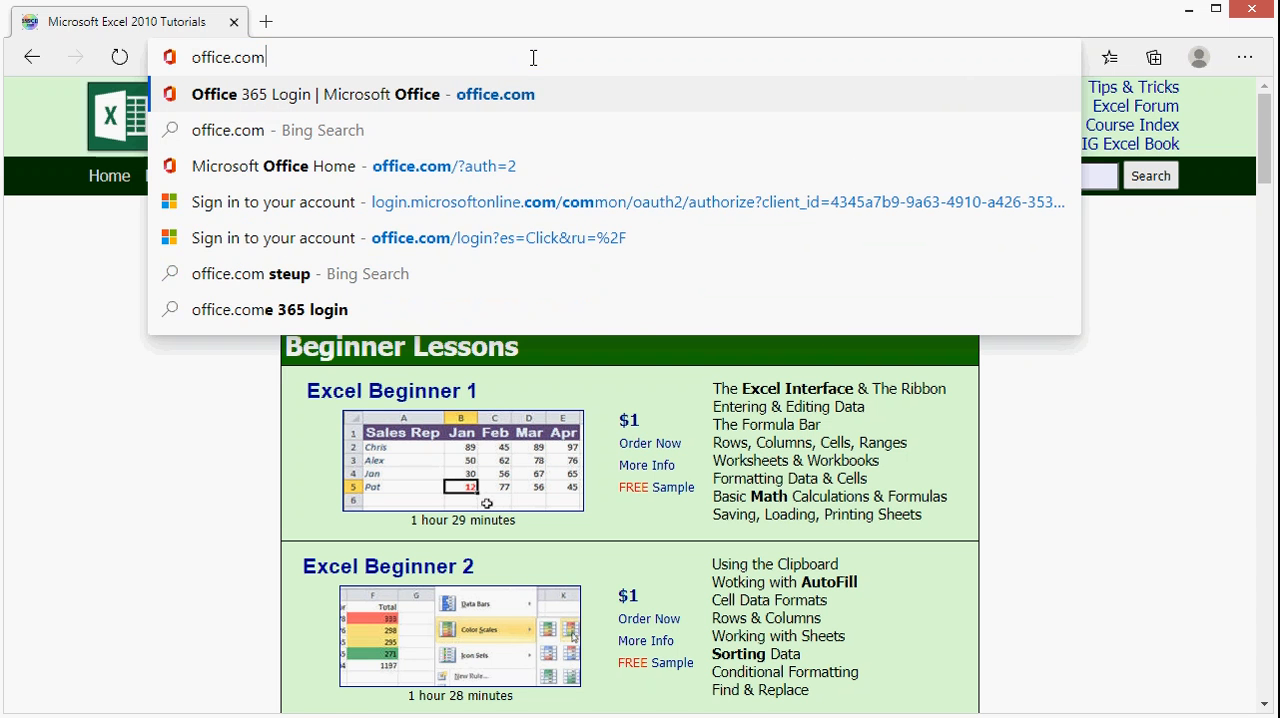
click(364, 94)
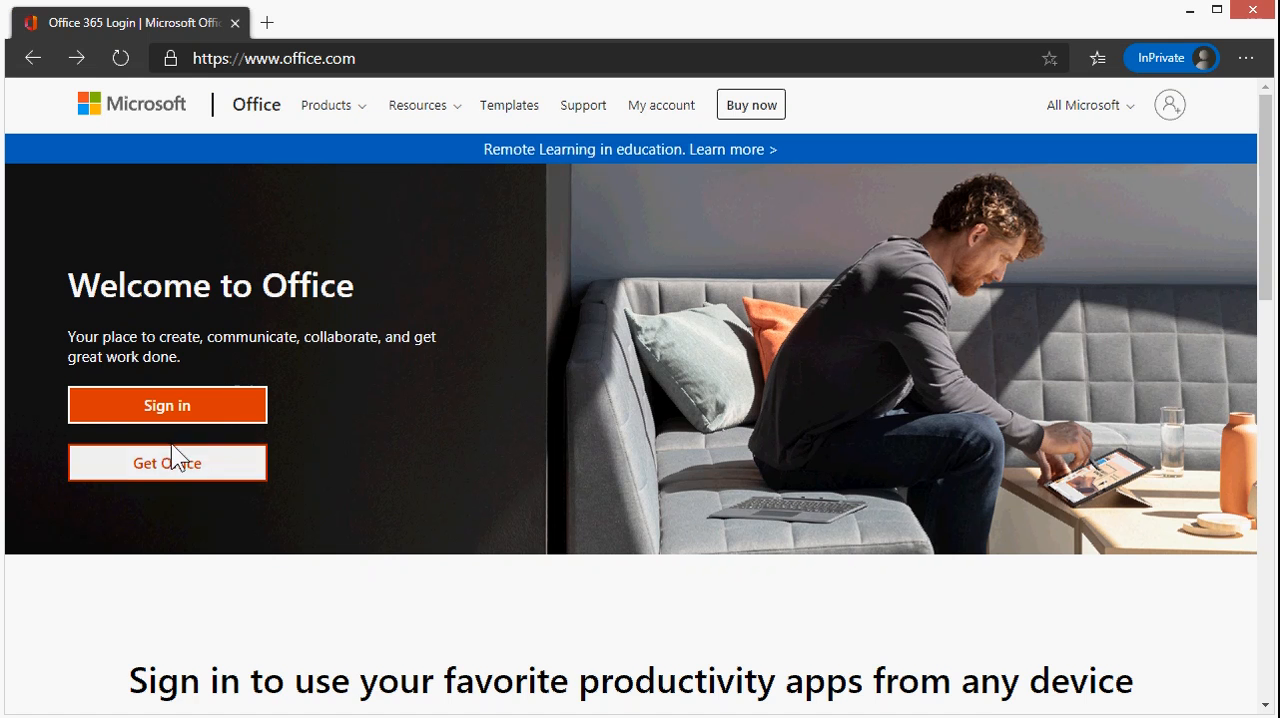
click(168, 462)
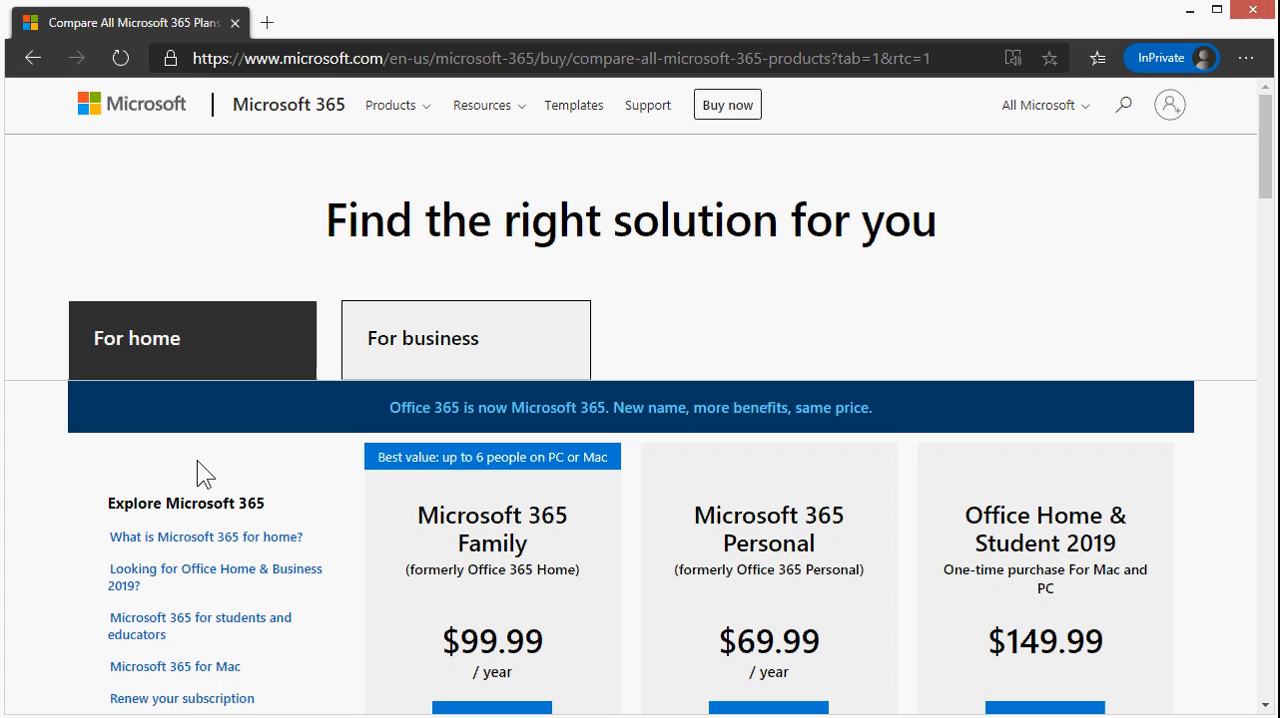
click(32, 56)
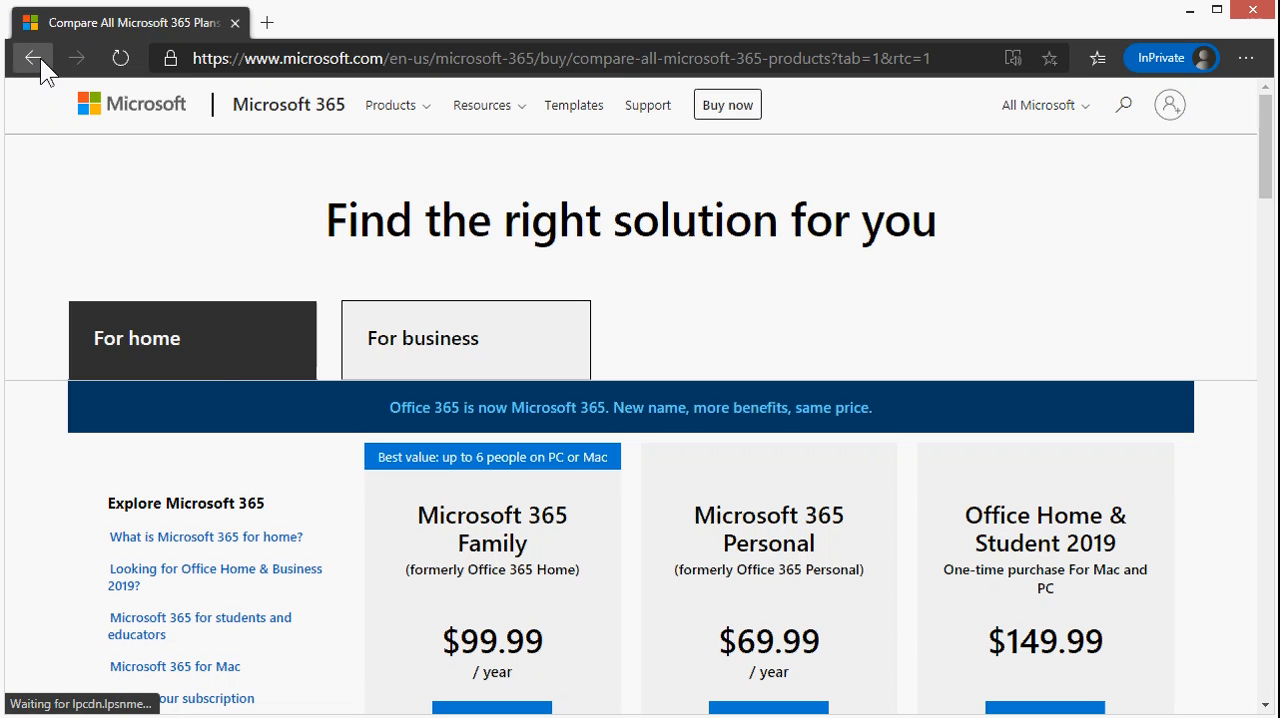
click(32, 56)
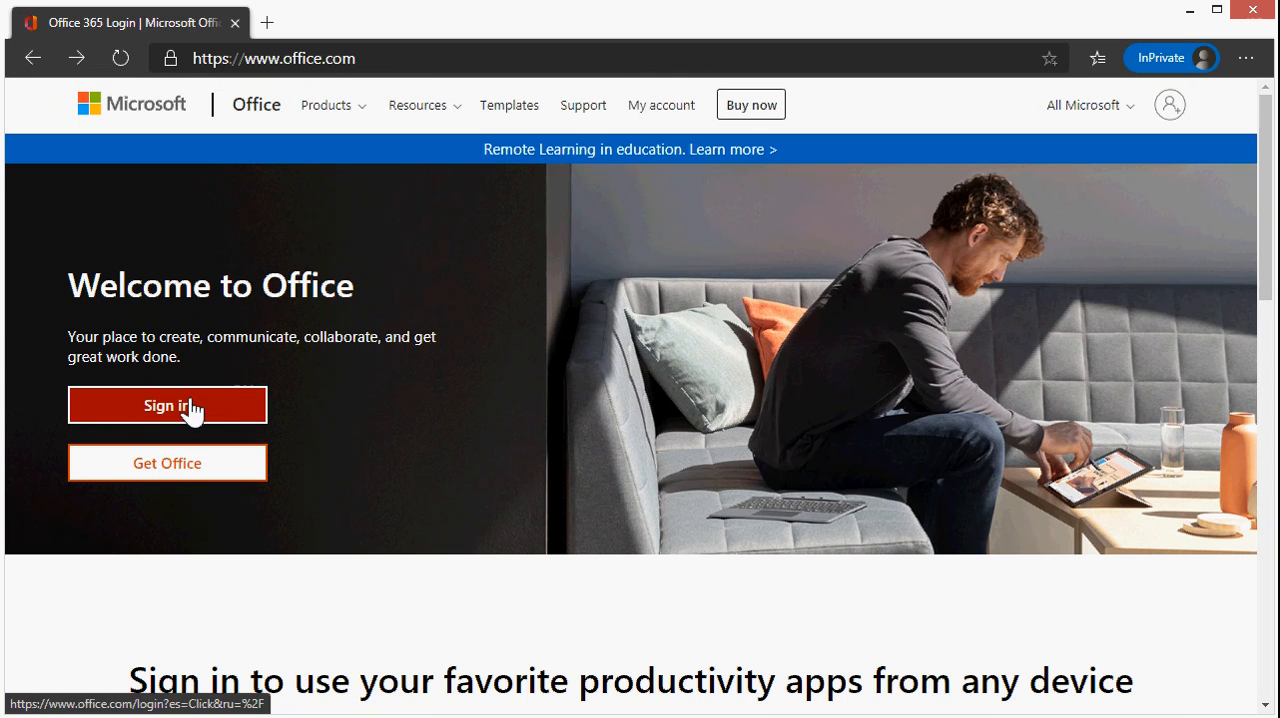
- Sign in to Office with the work account's email and password
click(168, 404)
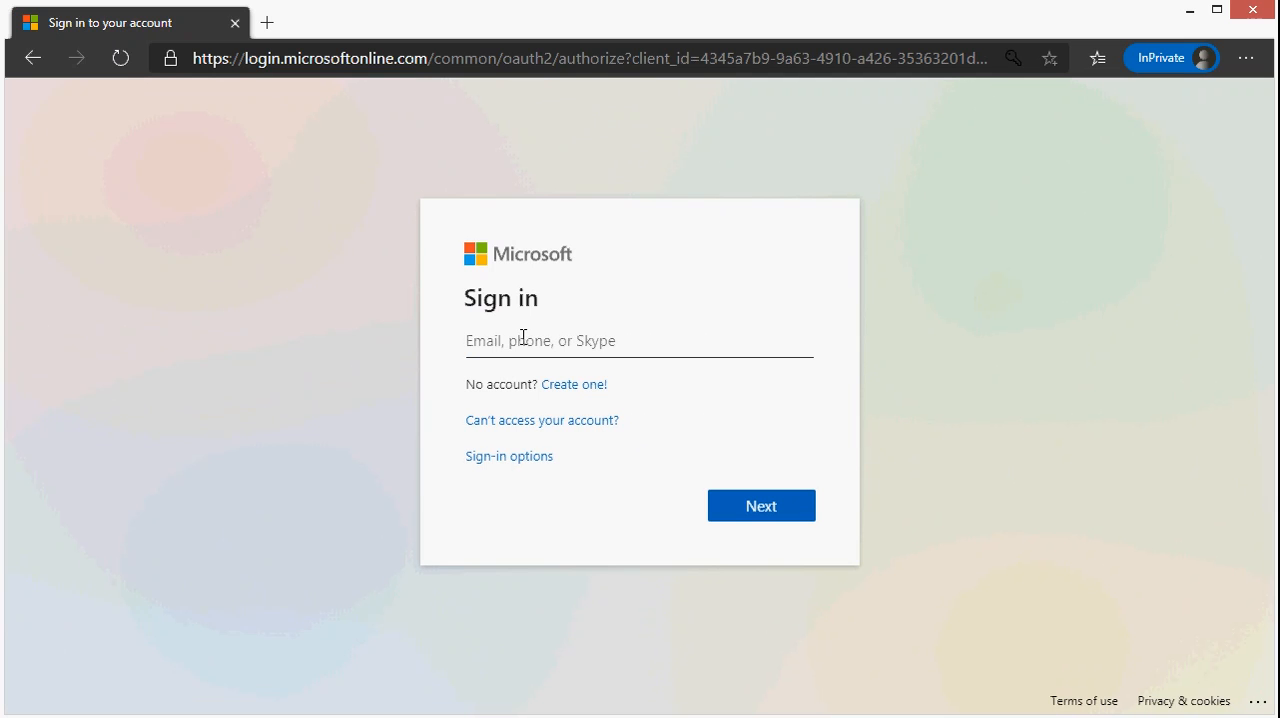
mouse_move(632, 338)
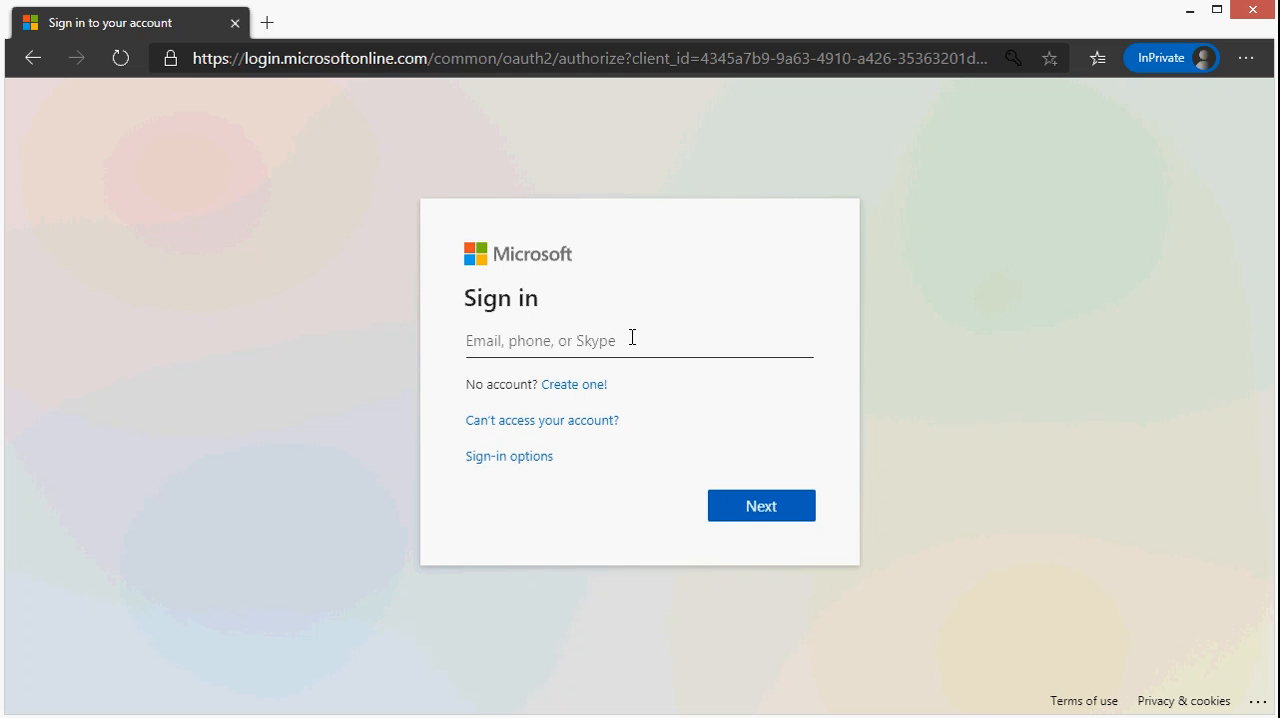
mouse_move(572, 384)
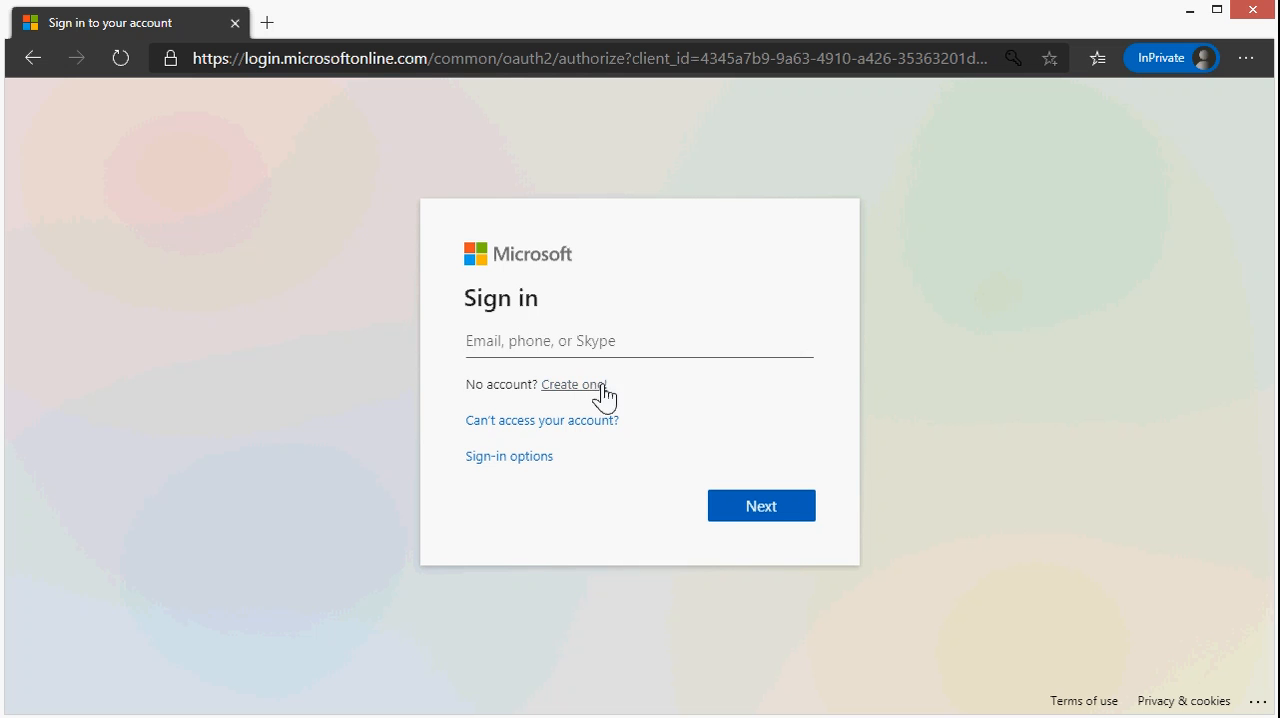
mouse_move(596, 400)
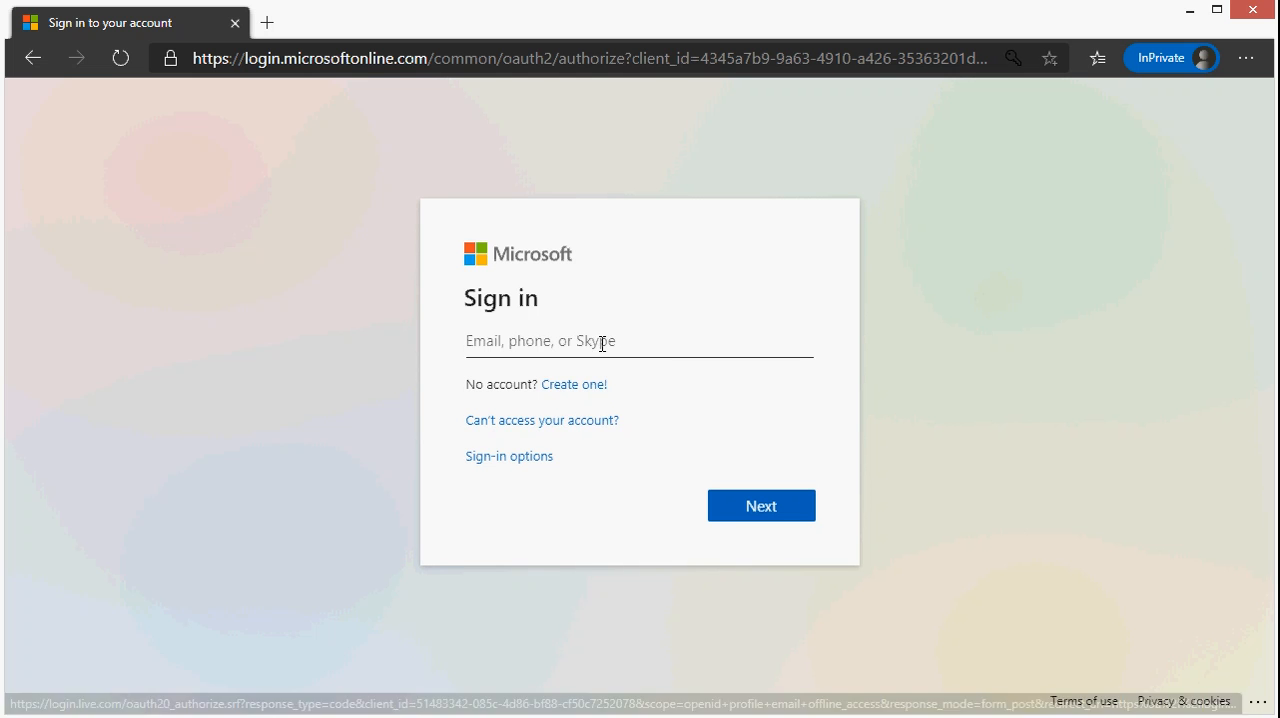
click(640, 340)
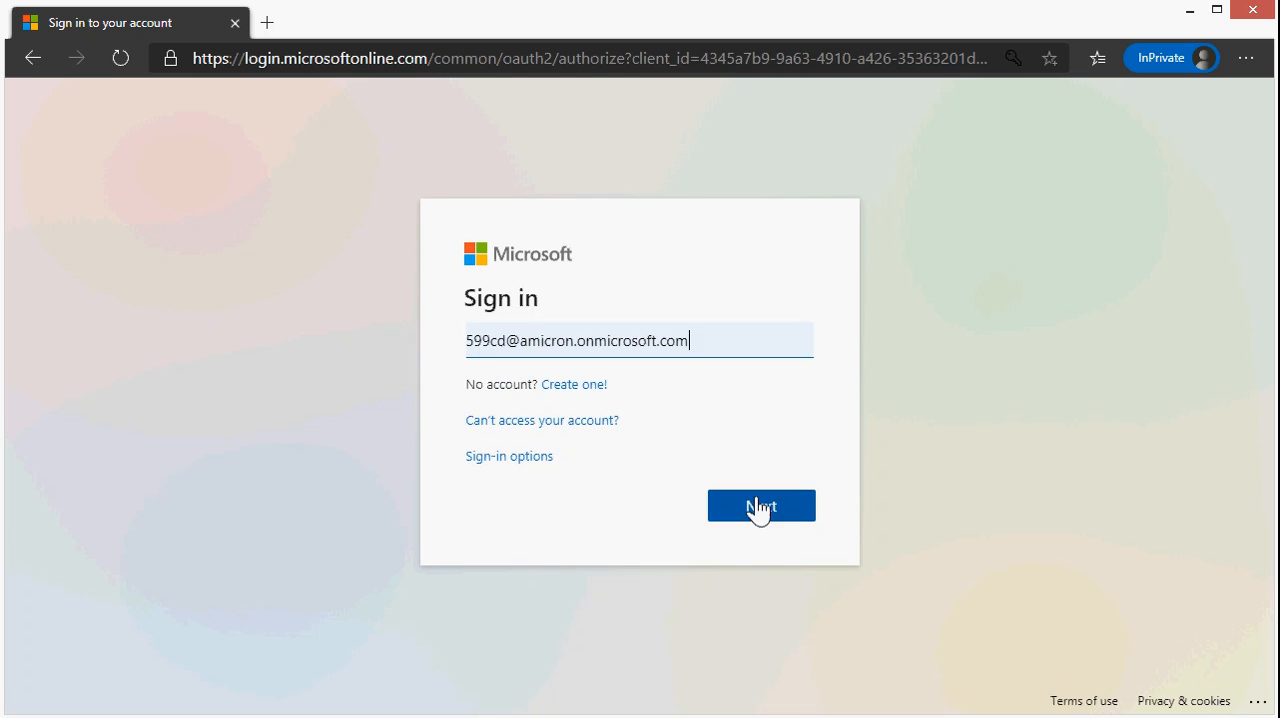
click(760, 504)
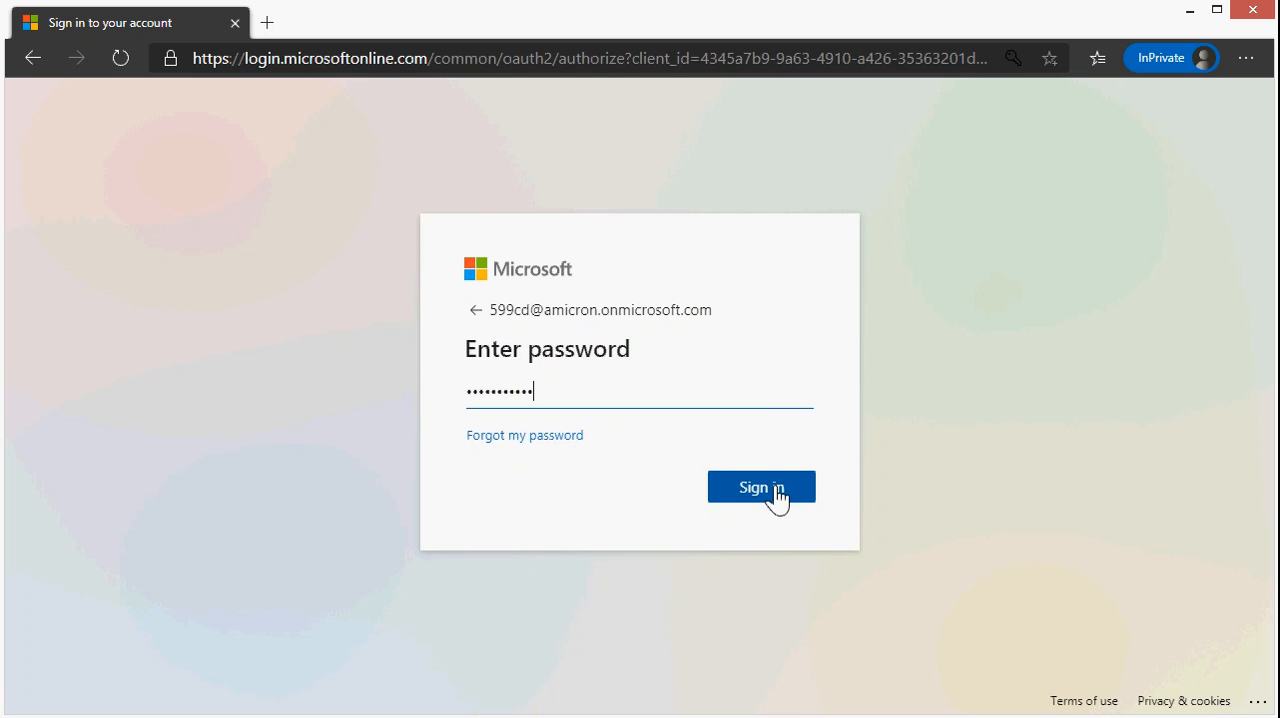
click(760, 488)
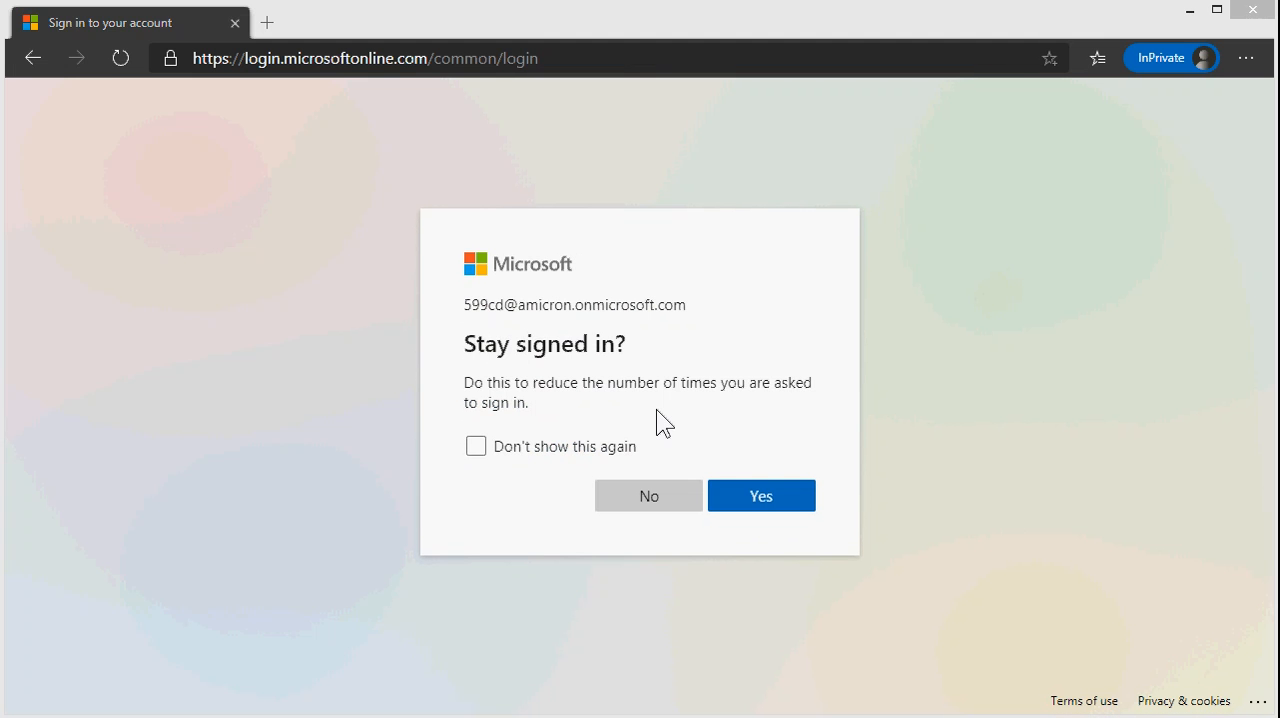
mouse_move(648, 496)
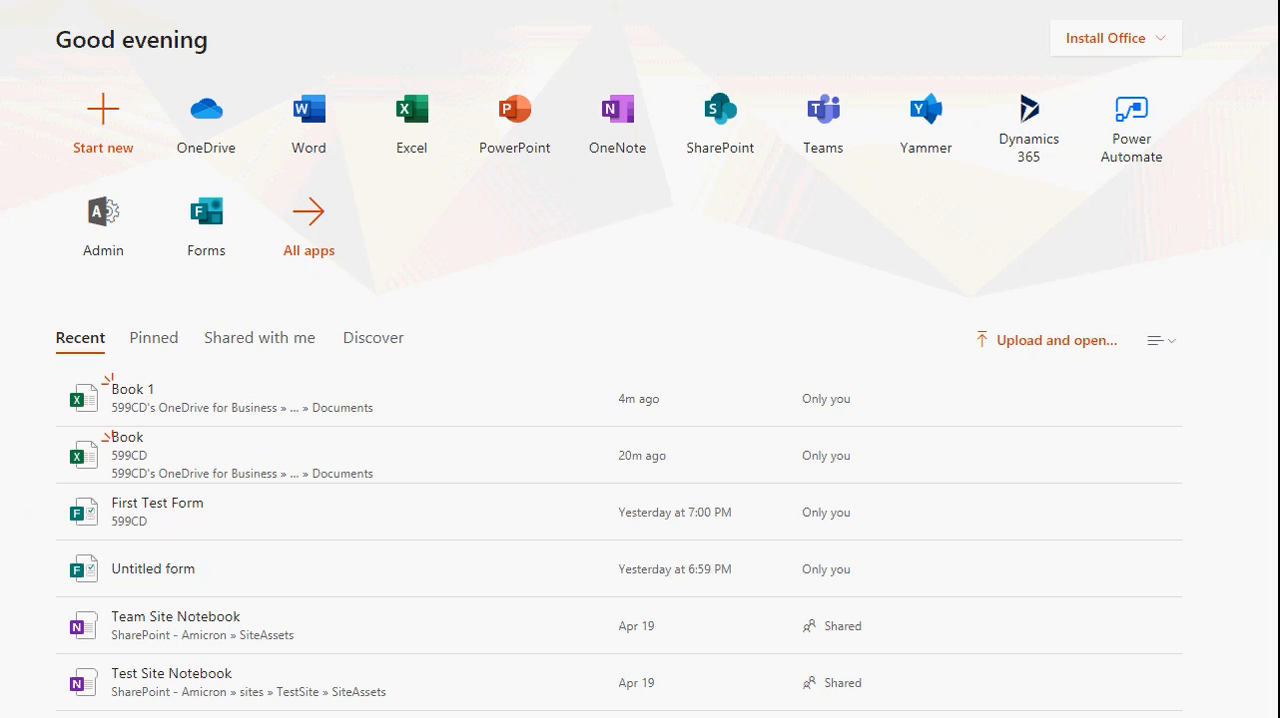
mouse_move(412, 110)
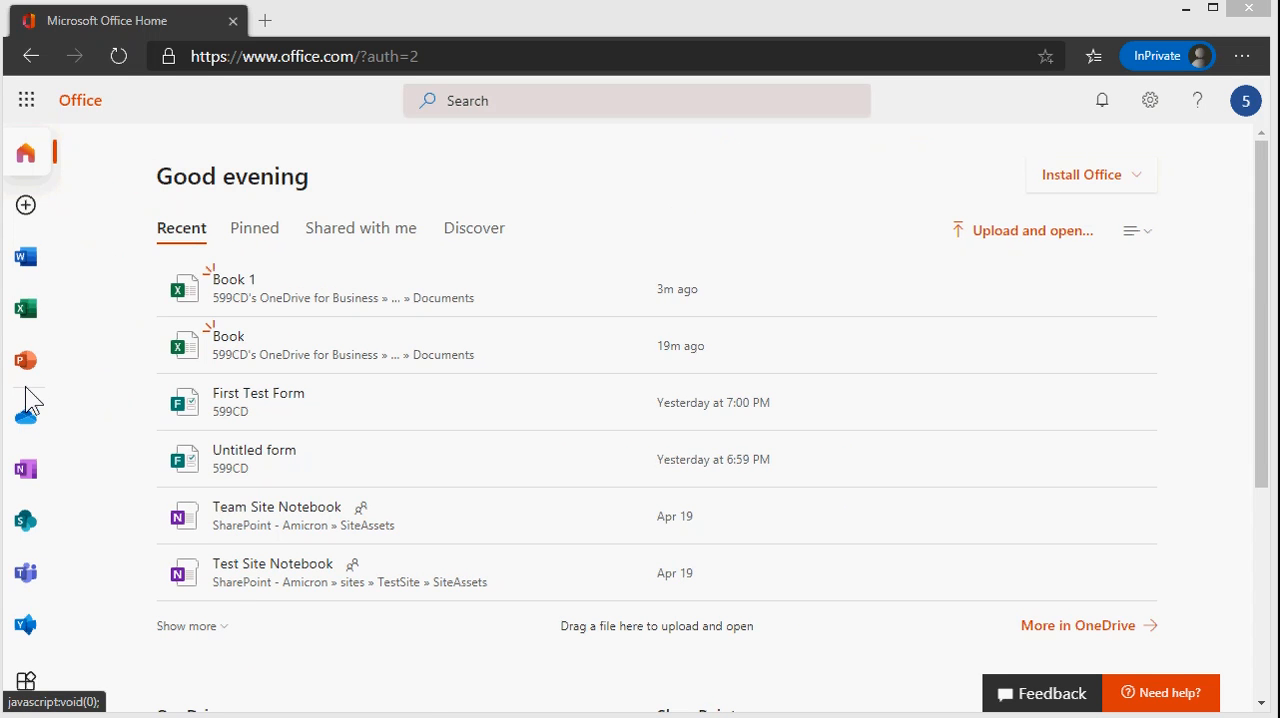
mouse_move(24, 256)
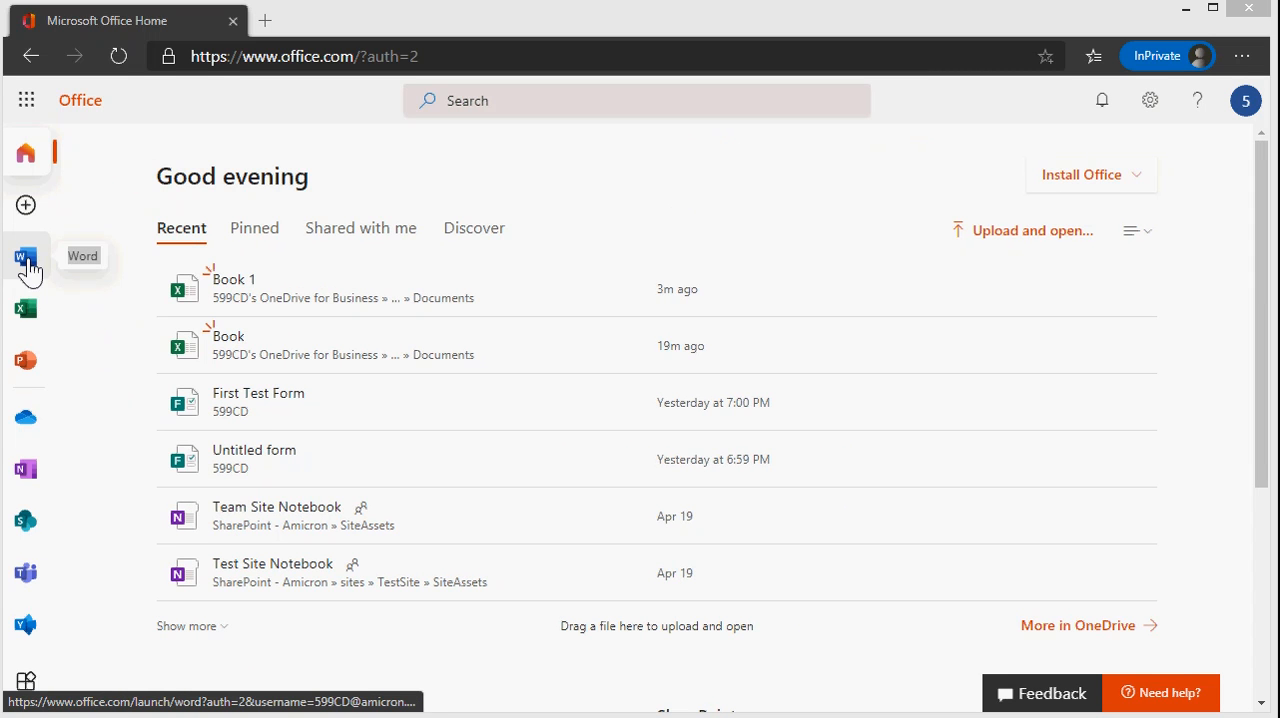
mouse_move(24, 360)
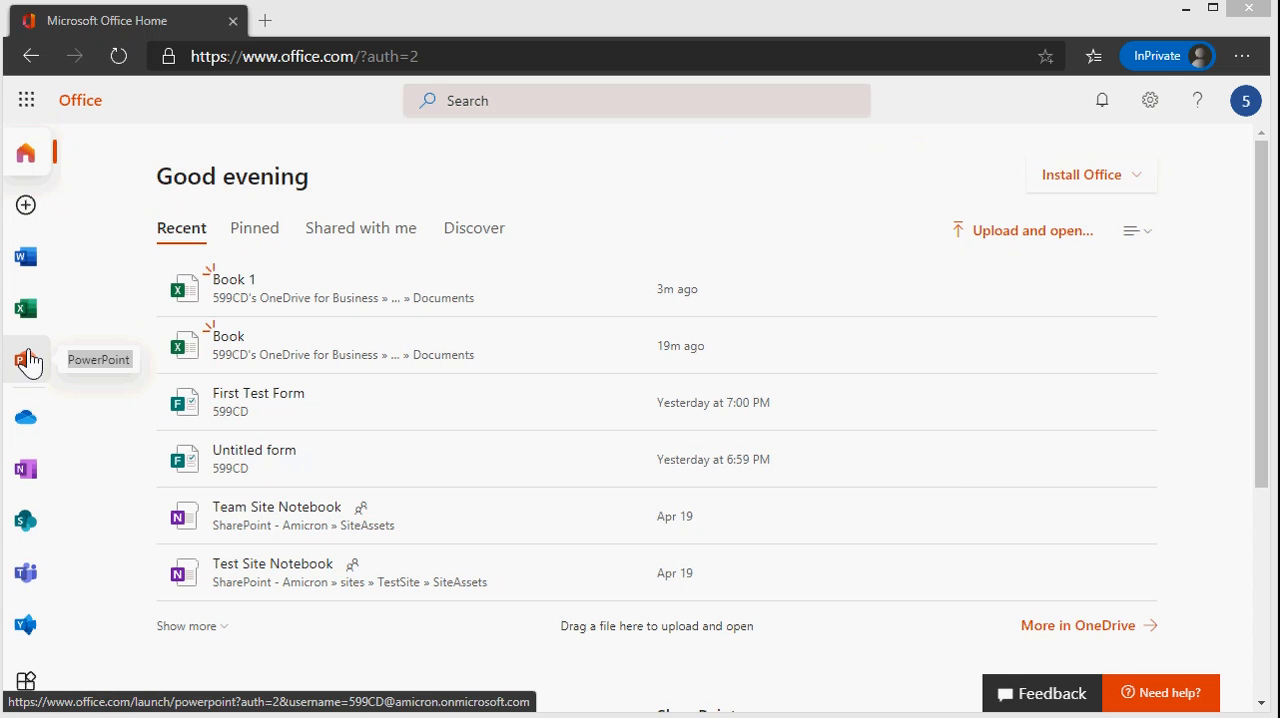
- Create a new blank workbook (Book 2) in Excel Online from the left rail
click(24, 308)
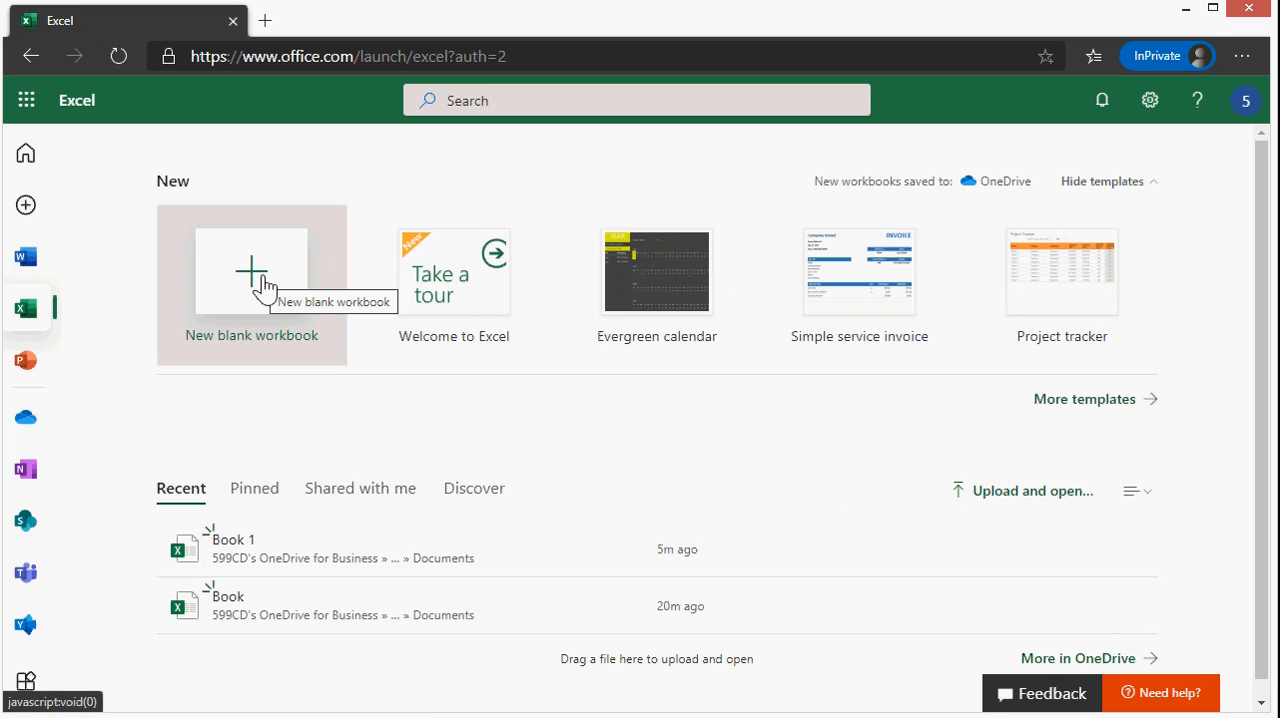
click(252, 272)
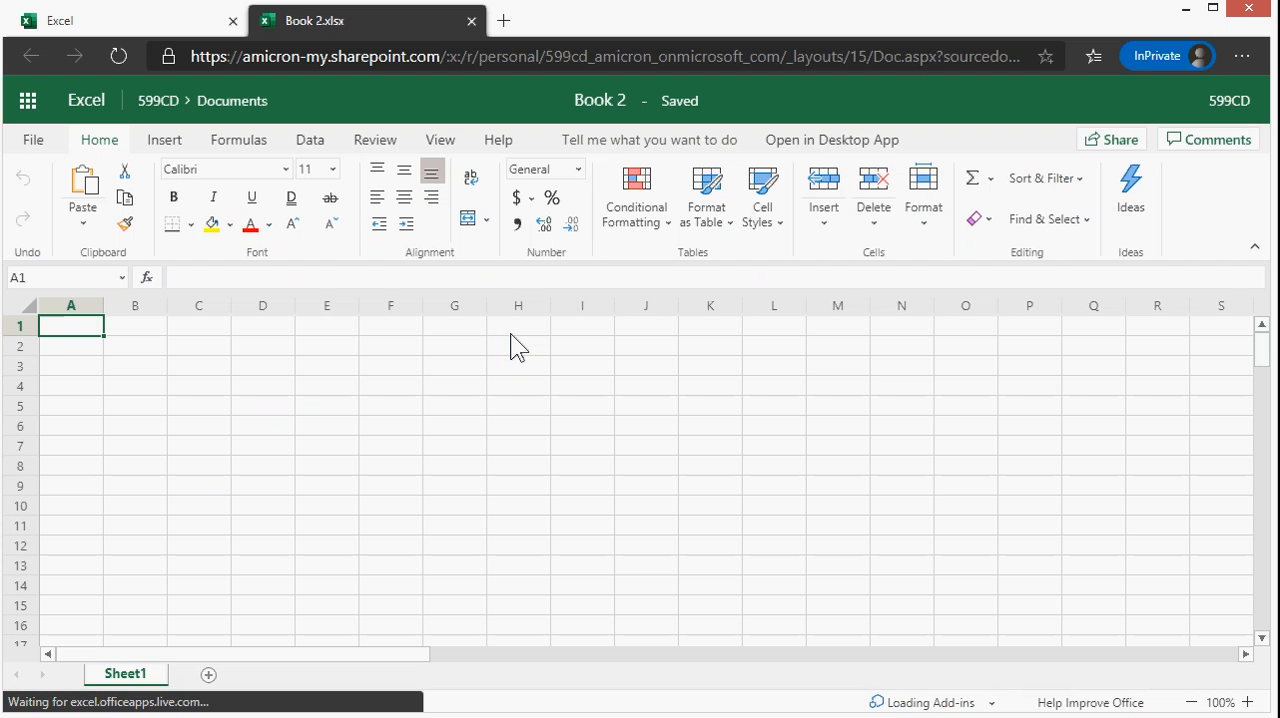